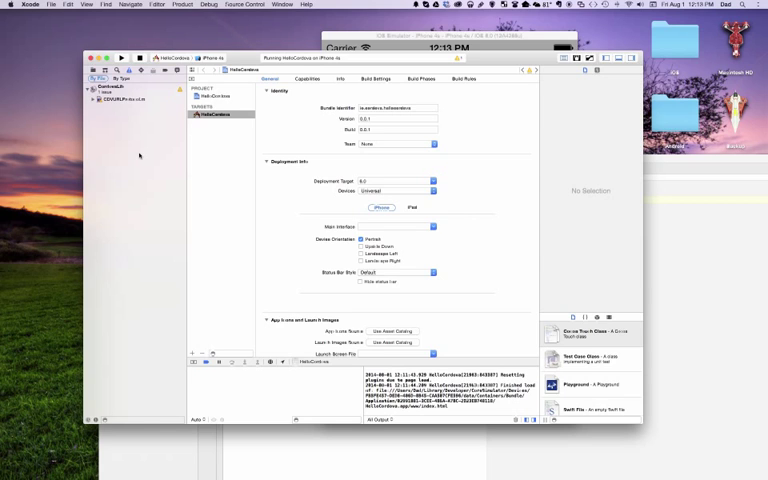
Step: Check Hide status bar for iPhone under Deployment Info, then show the iPad settings
{"action": "left_click", "coordinate": [112, 78]}
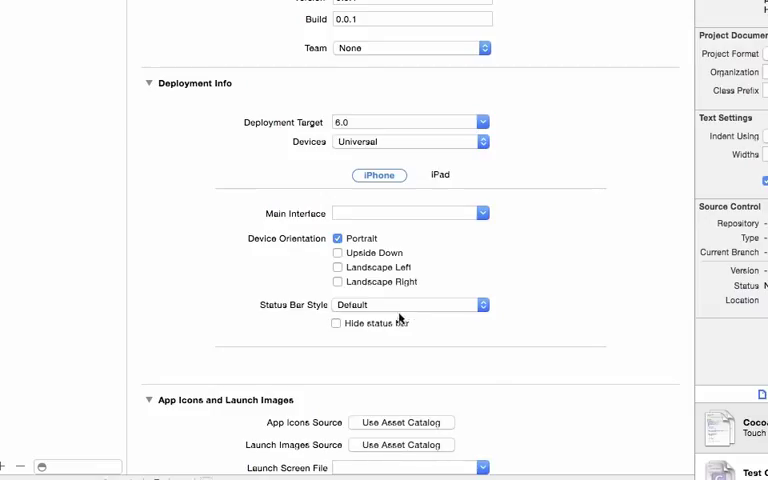
{"action": "left_click", "coordinate": [337, 323]}
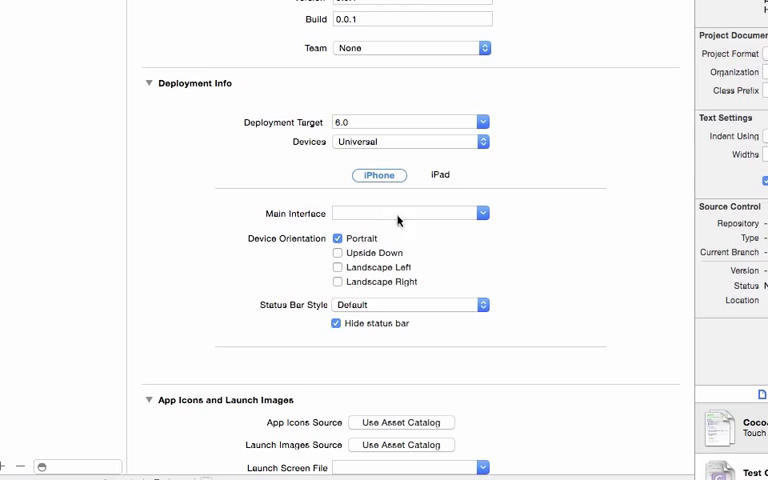
{"action": "left_click", "coordinate": [439, 175]}
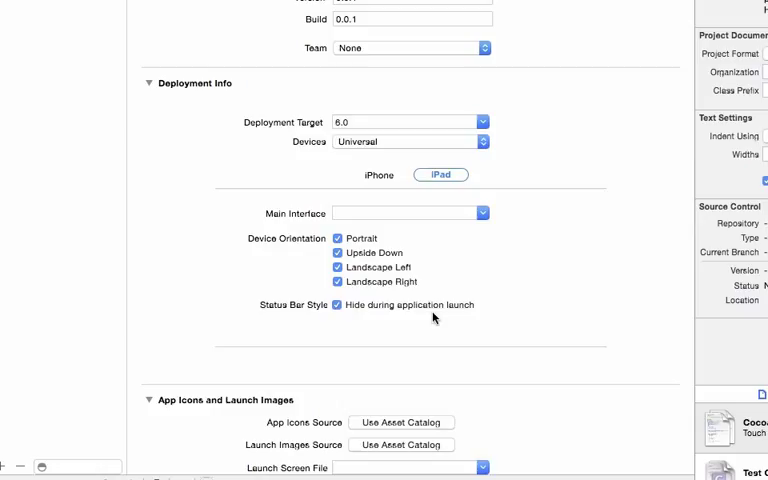
{"action": "mouse_move", "coordinate": [408, 310]}
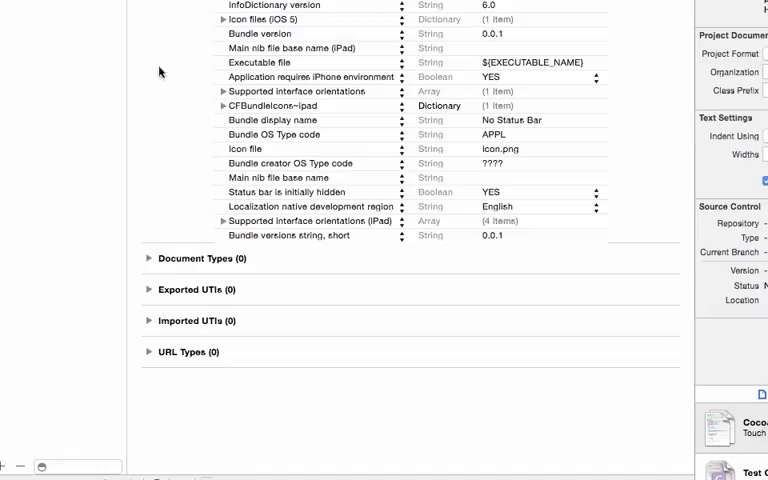
{"action": "mouse_move", "coordinate": [163, 138]}
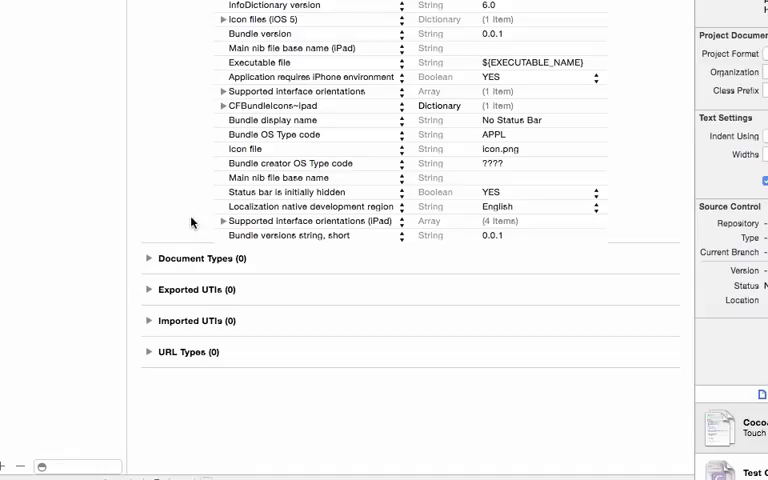
Step: Add a 'View controller-based status bar appearance' key after the last Info property row
{"action": "left_click", "coordinate": [290, 235]}
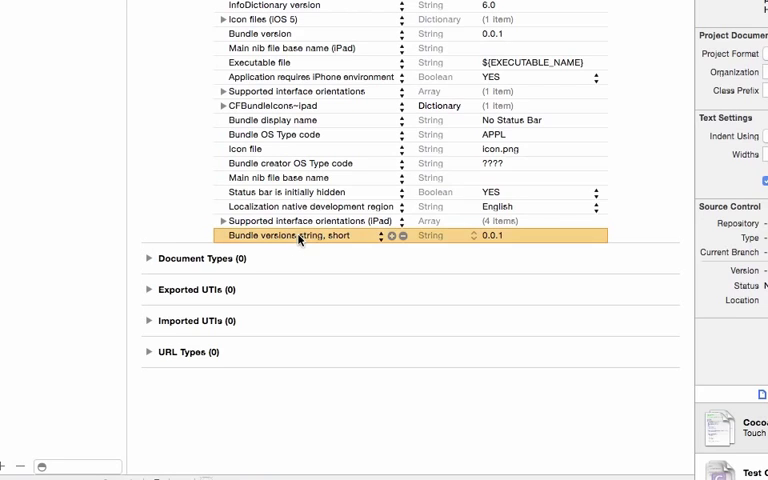
{"action": "mouse_move", "coordinate": [178, 244]}
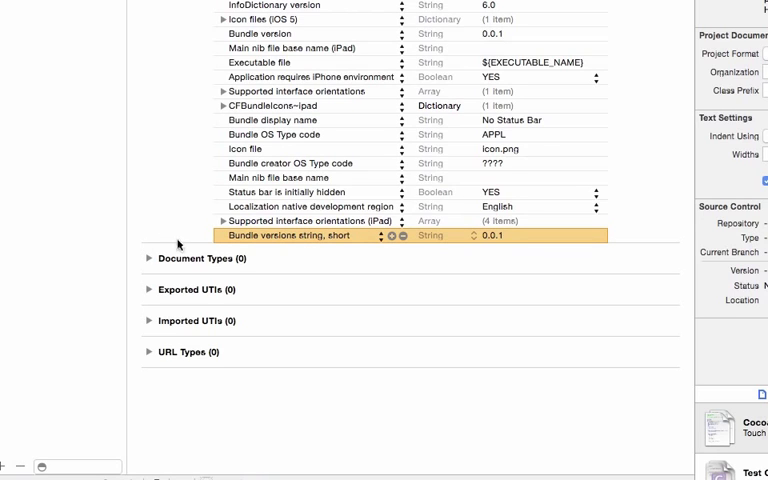
{"action": "mouse_move", "coordinate": [320, 276]}
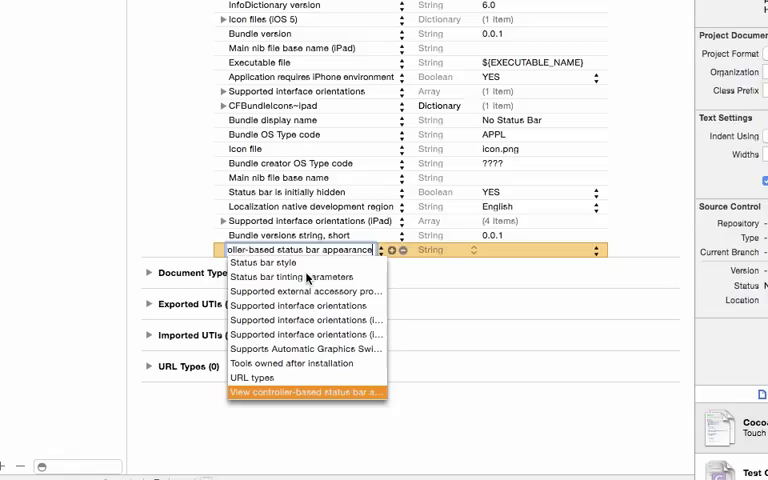
{"action": "left_click", "coordinate": [308, 392]}
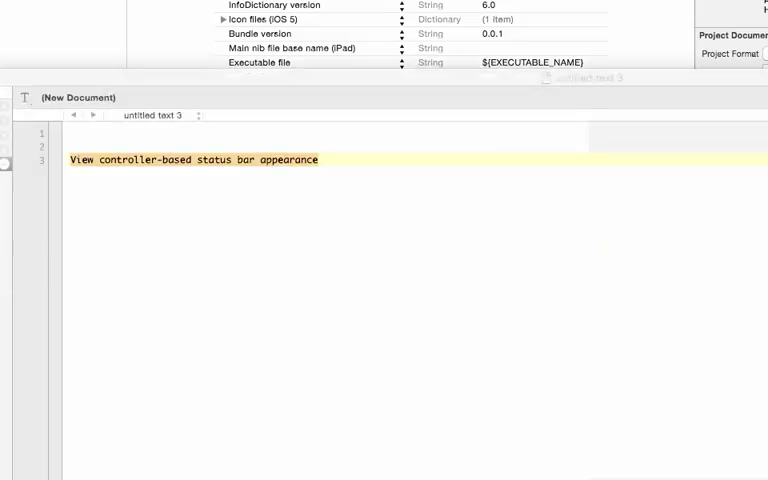